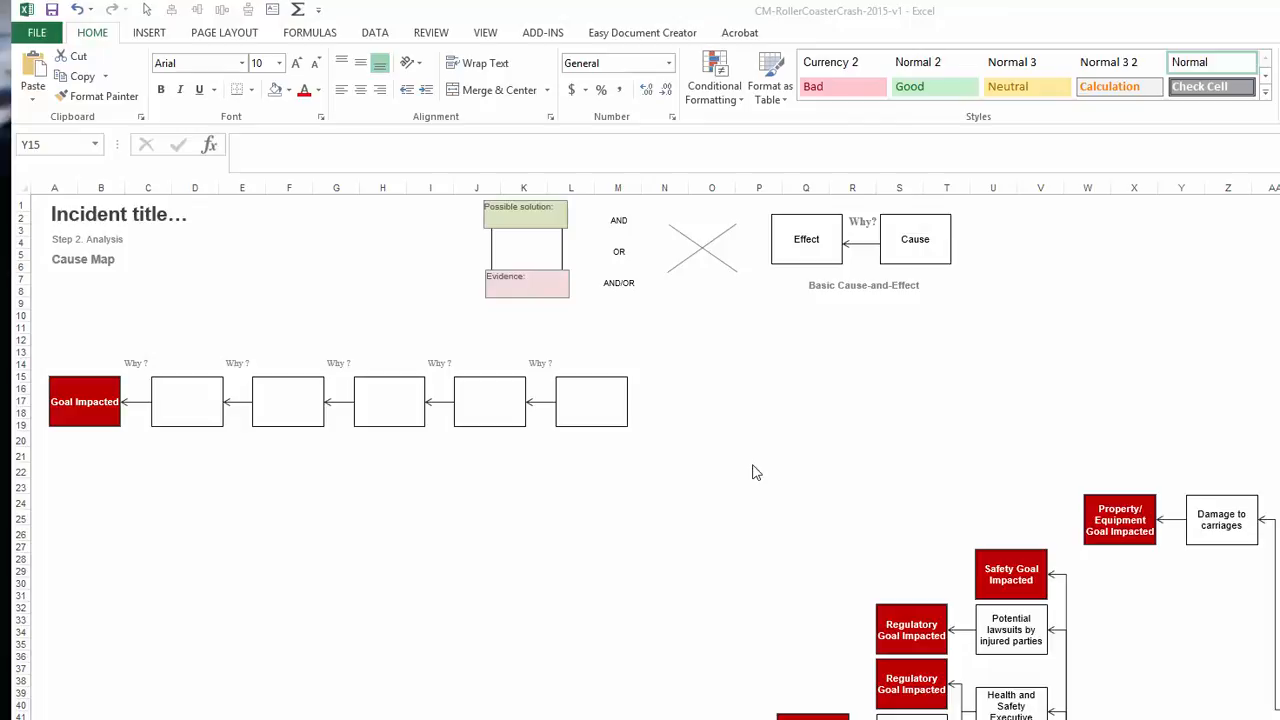
# Zoom out the worksheet until the entire roller coaster cause map is visible.
pyautogui.scroll(-3)
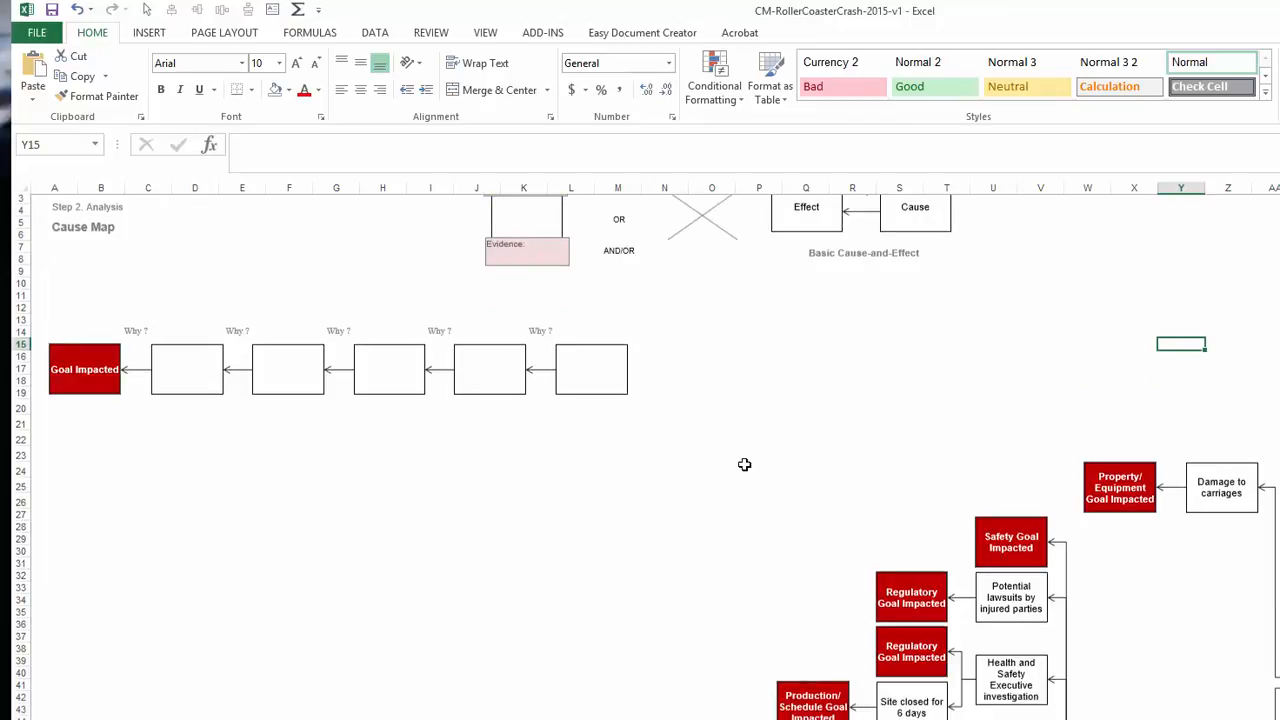
pyautogui.scroll(-3)
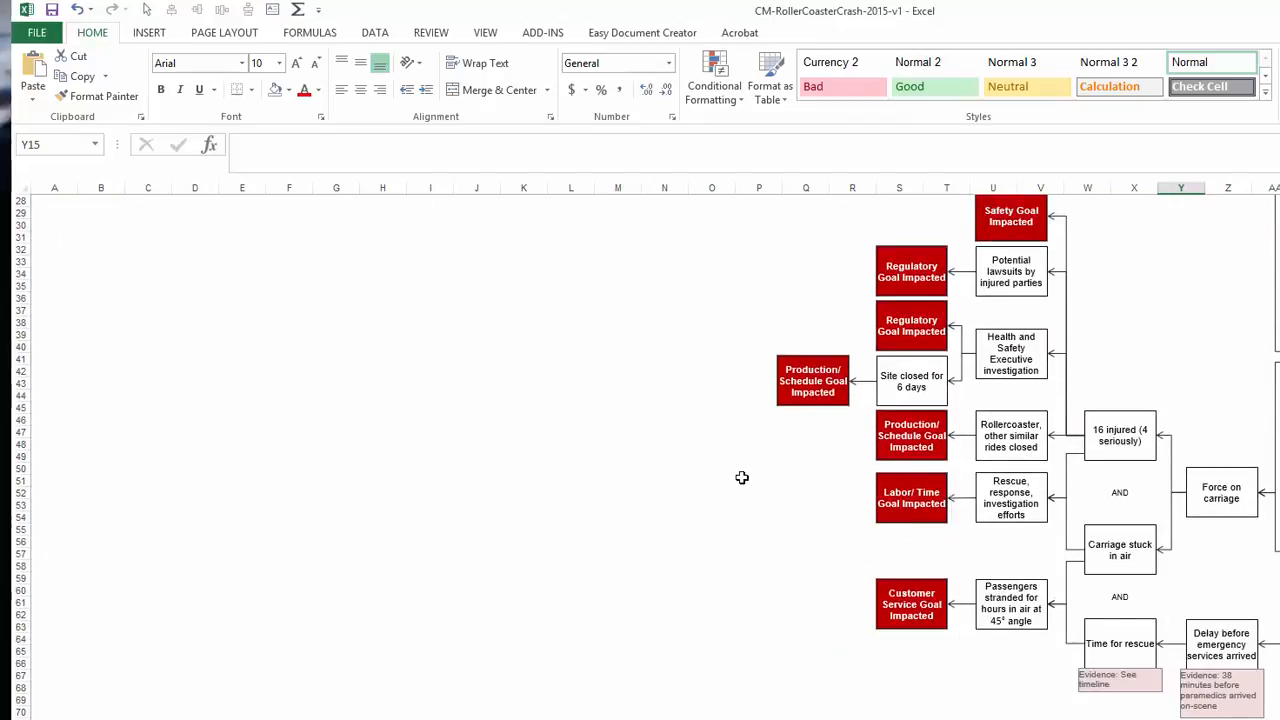
pyautogui.scroll(3)
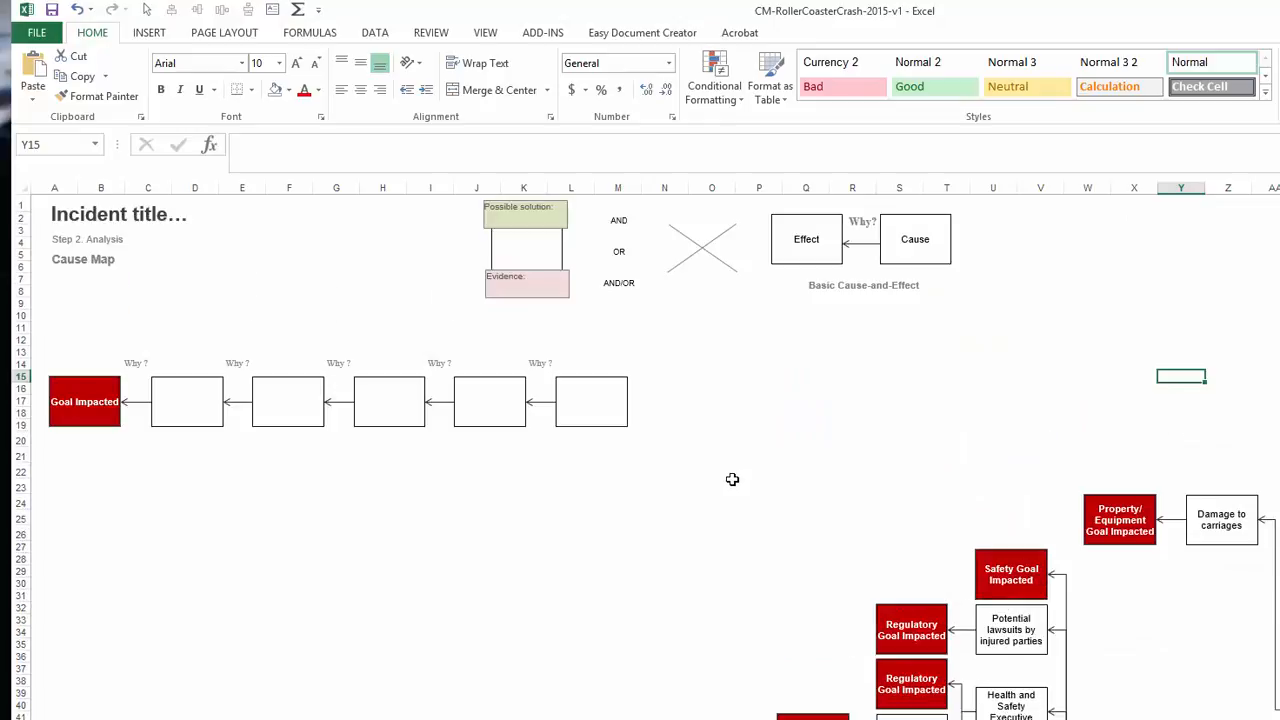
pyautogui.moveTo(731, 472)
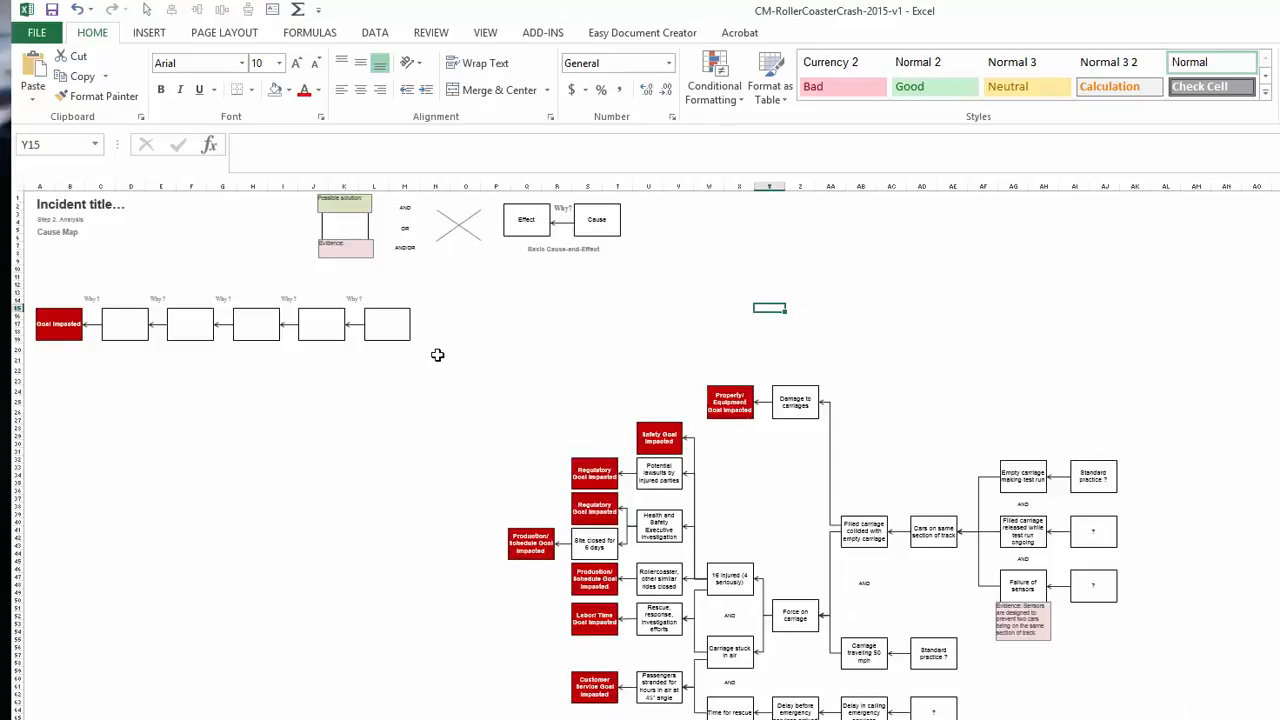
pyautogui.moveTo(459, 412)
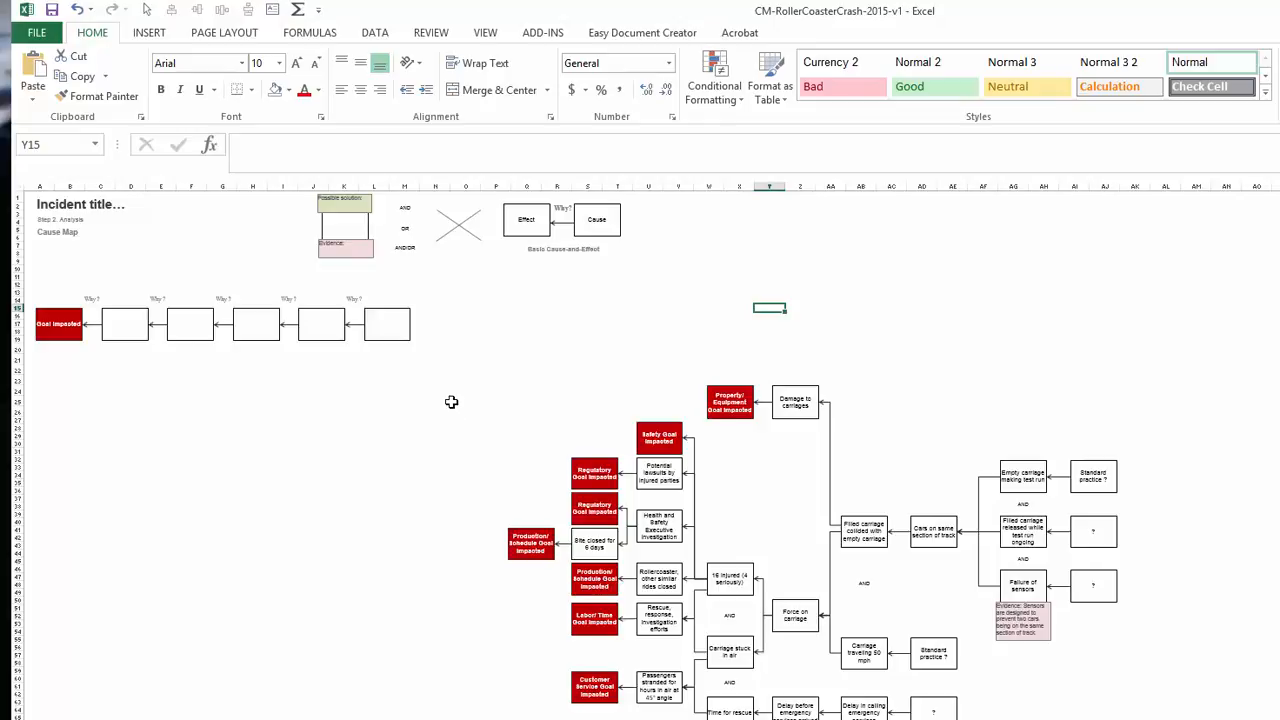
pyautogui.moveTo(210, 42)
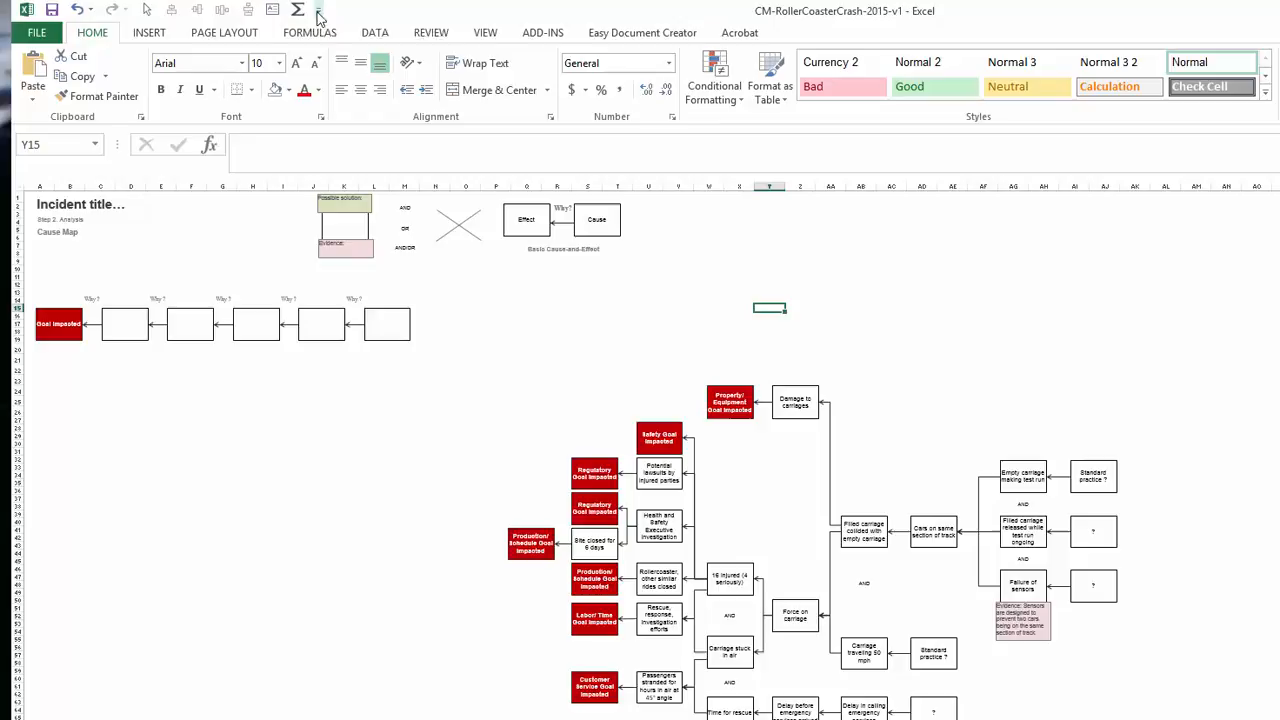
pyautogui.moveTo(318, 10)
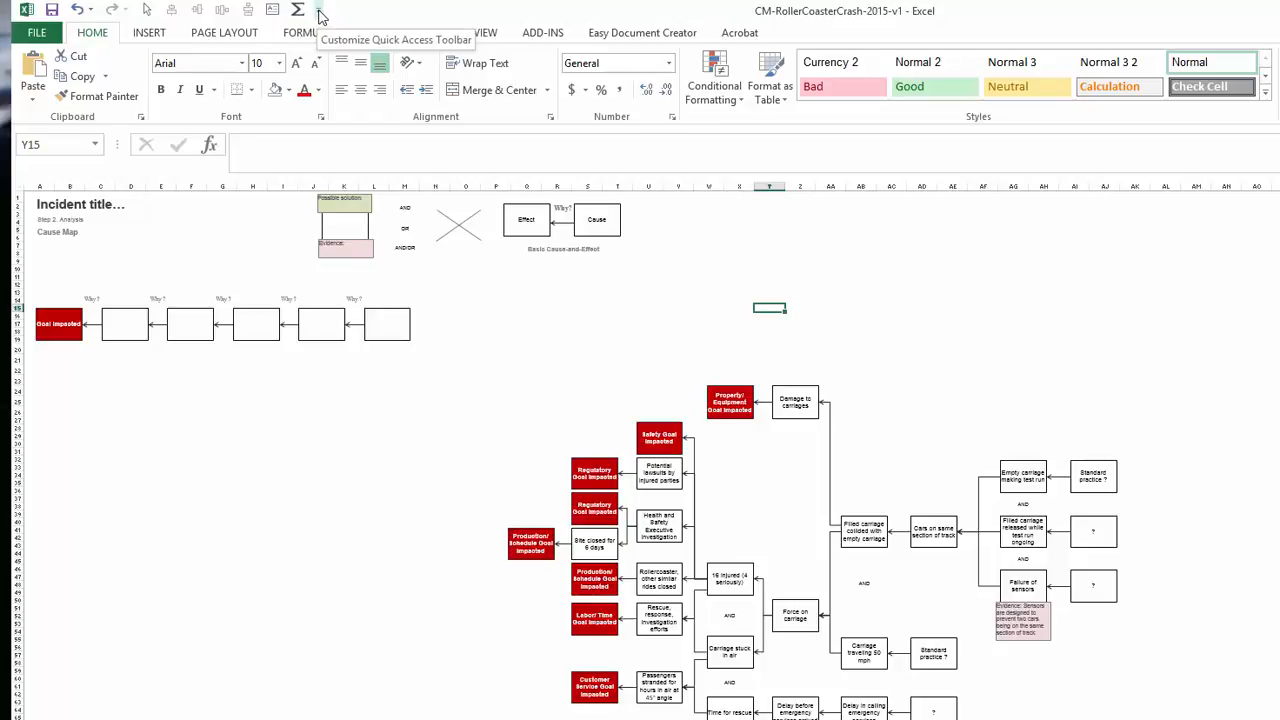
# Open Excel Options on the Quick Access Toolbar page via More Commands.
pyautogui.click(318, 11)
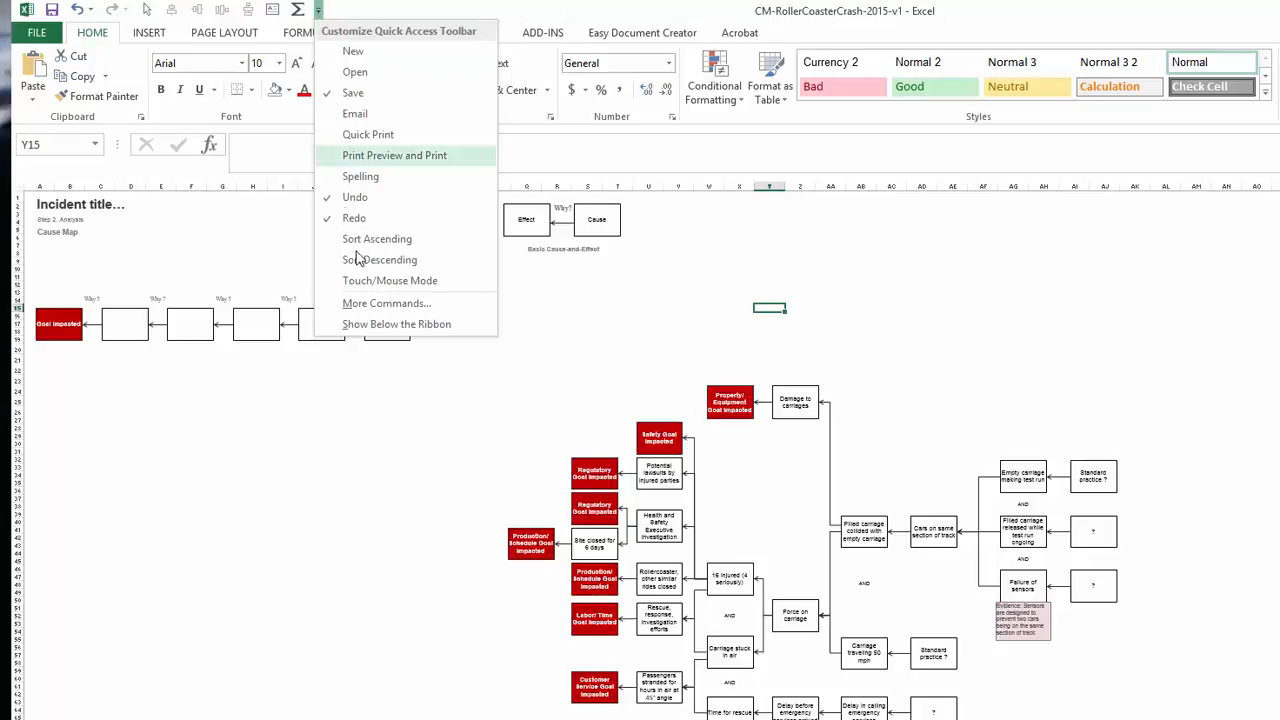
pyautogui.moveTo(387, 303)
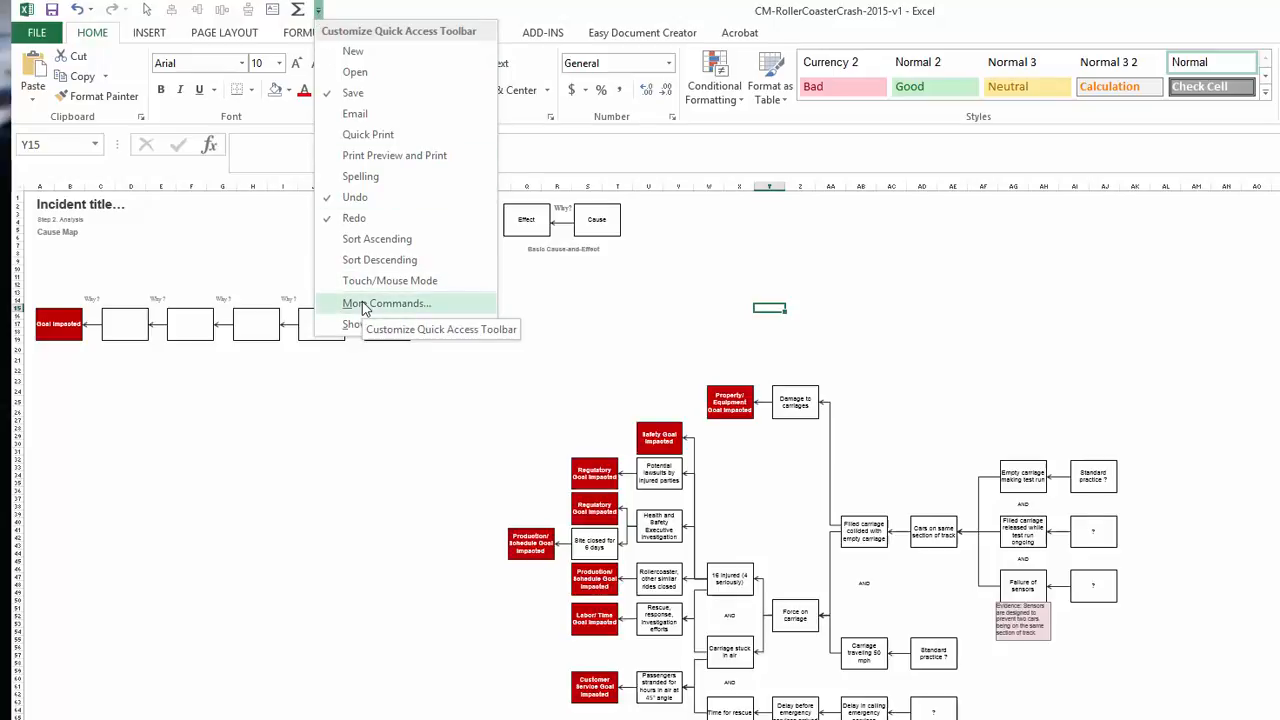
pyautogui.click(386, 303)
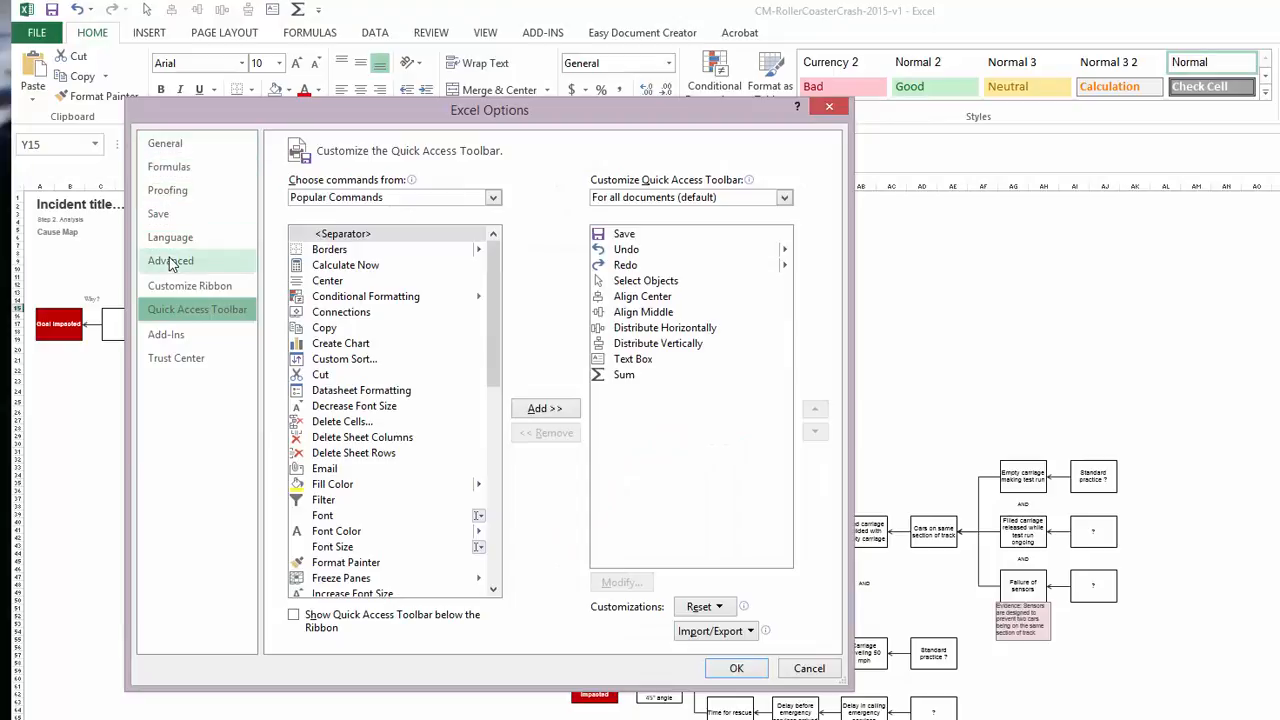
# On the Advanced page, enable 'Zoom on roll with IntelliMouse' and confirm with OK.
pyautogui.click(170, 260)
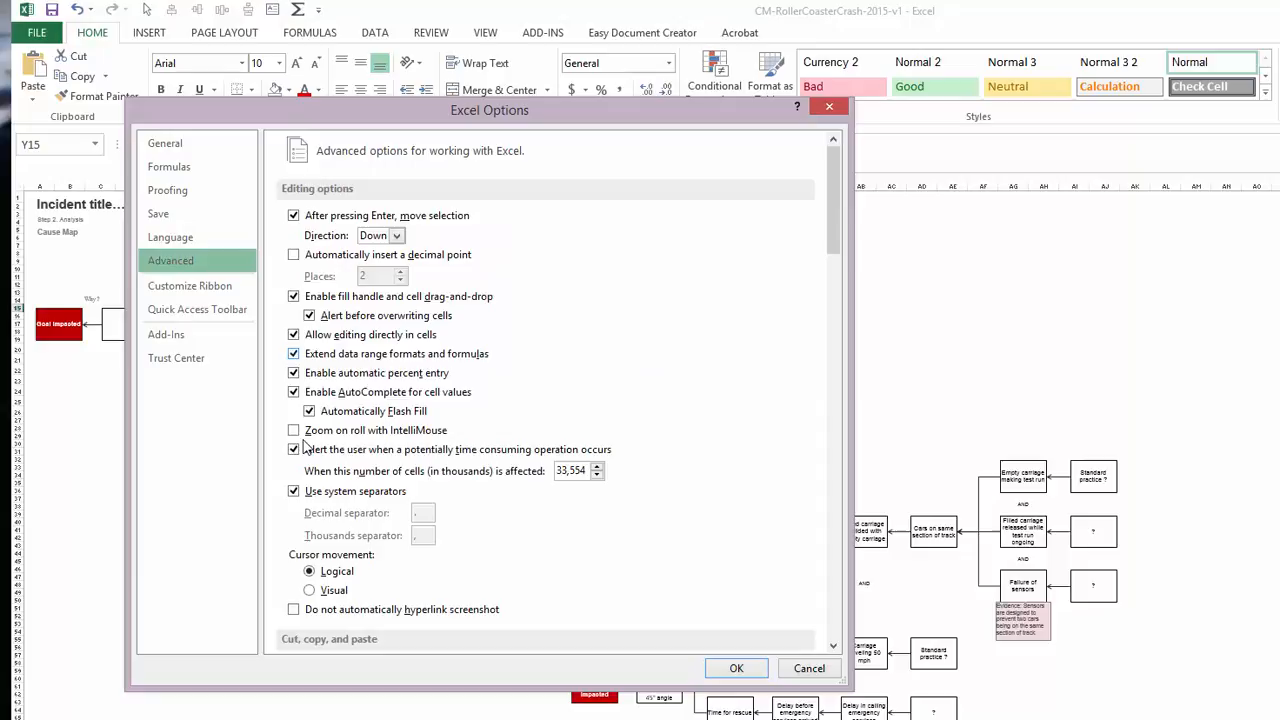
pyautogui.click(293, 430)
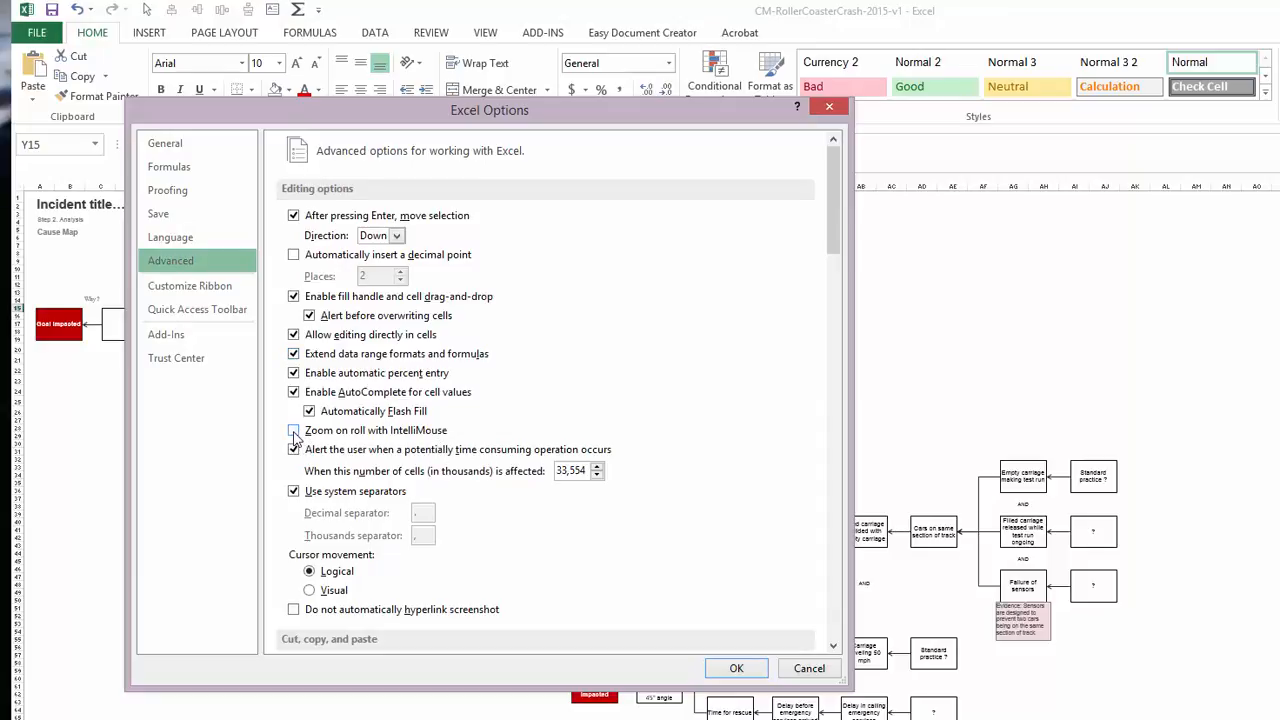
pyautogui.click(294, 430)
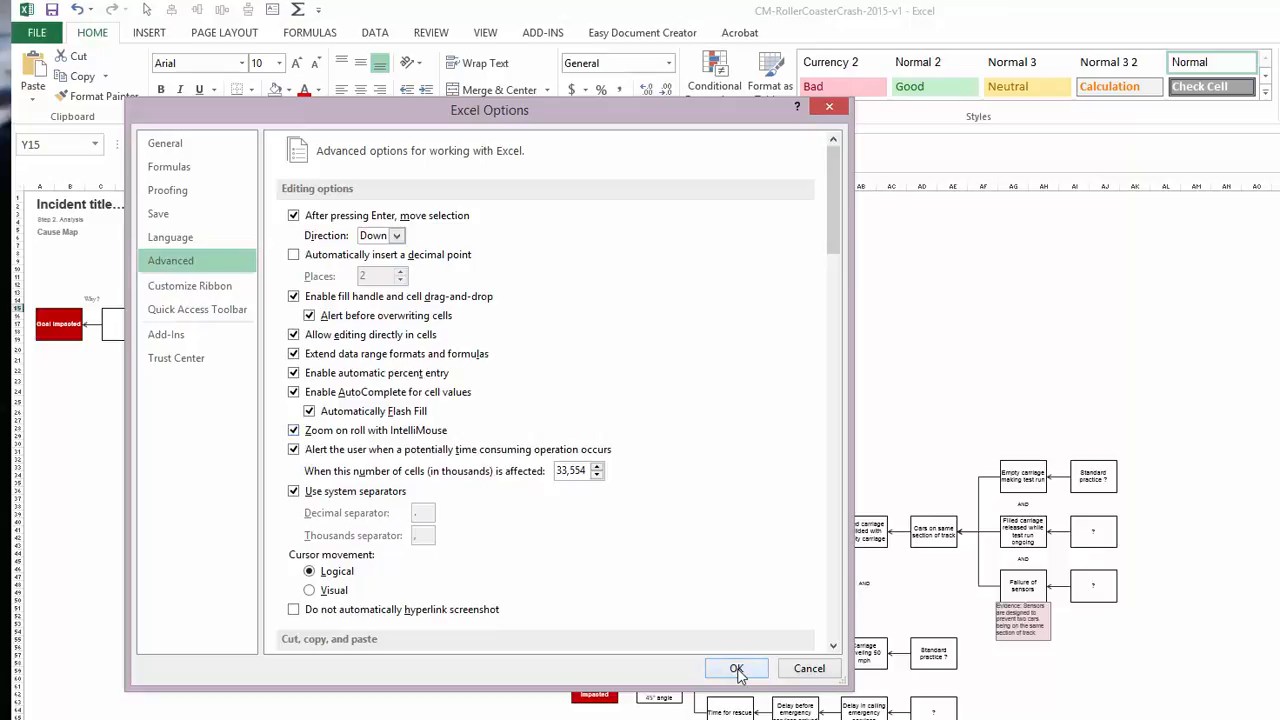
pyautogui.click(737, 668)
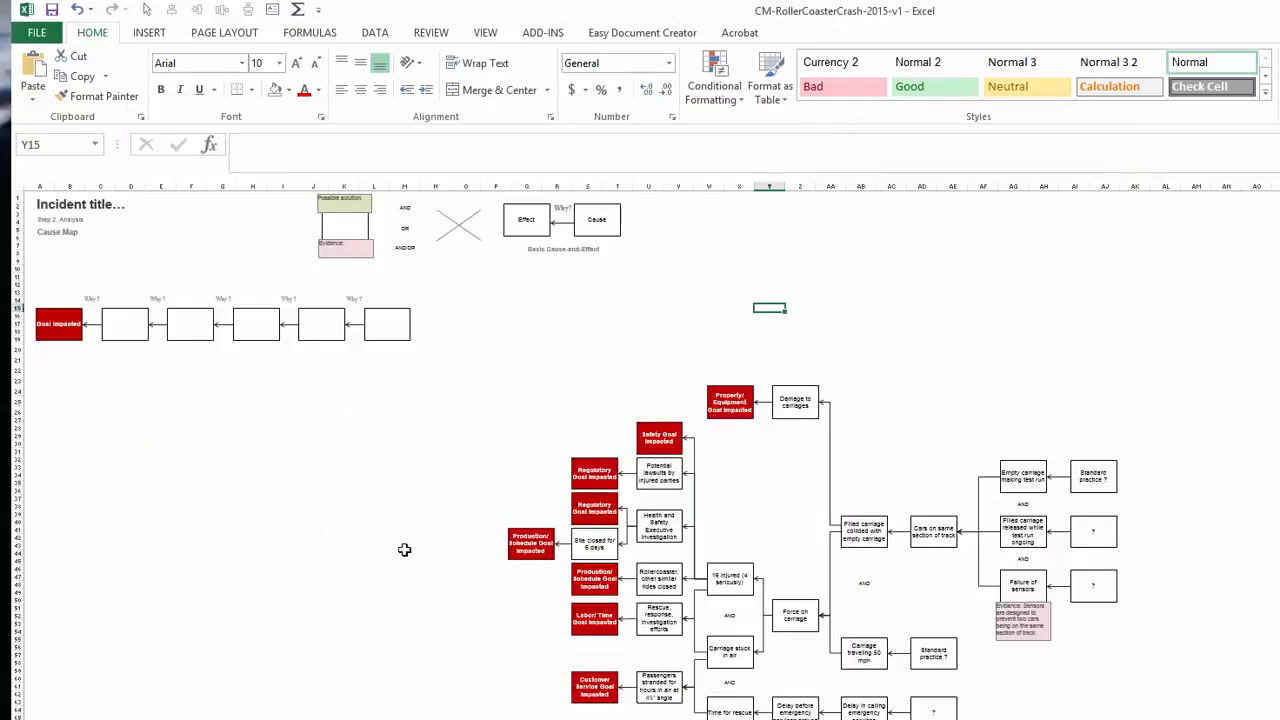